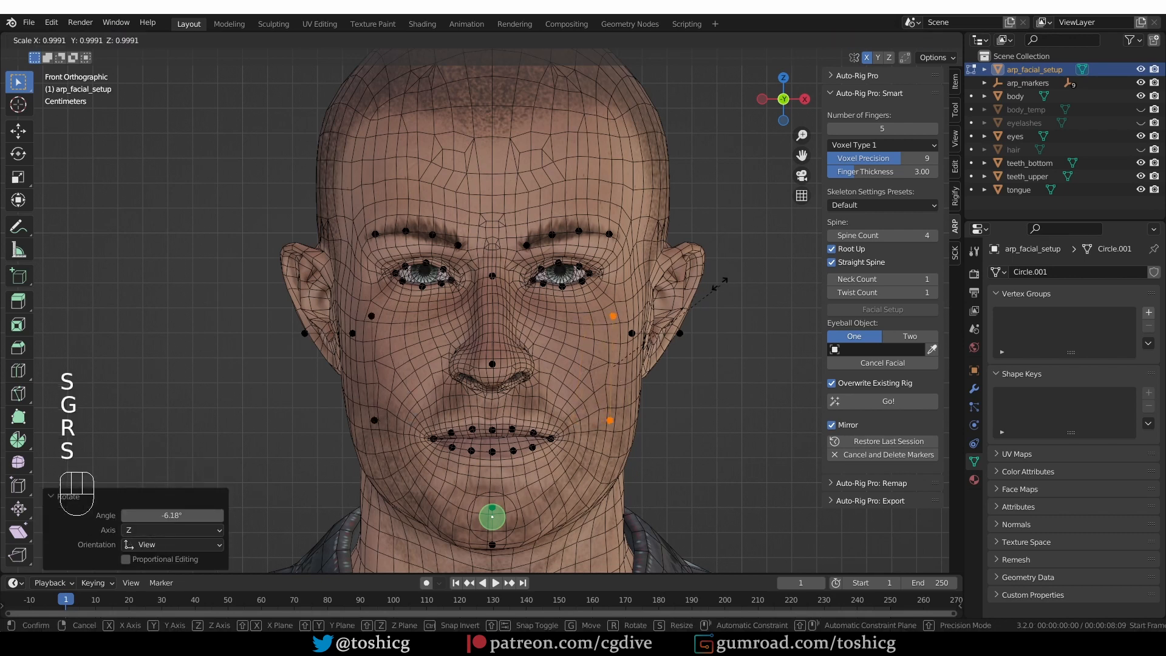
Spread the side cheek markers outward and place the upper marker on the ear, mirrored.
drag(611, 315, 691, 335)
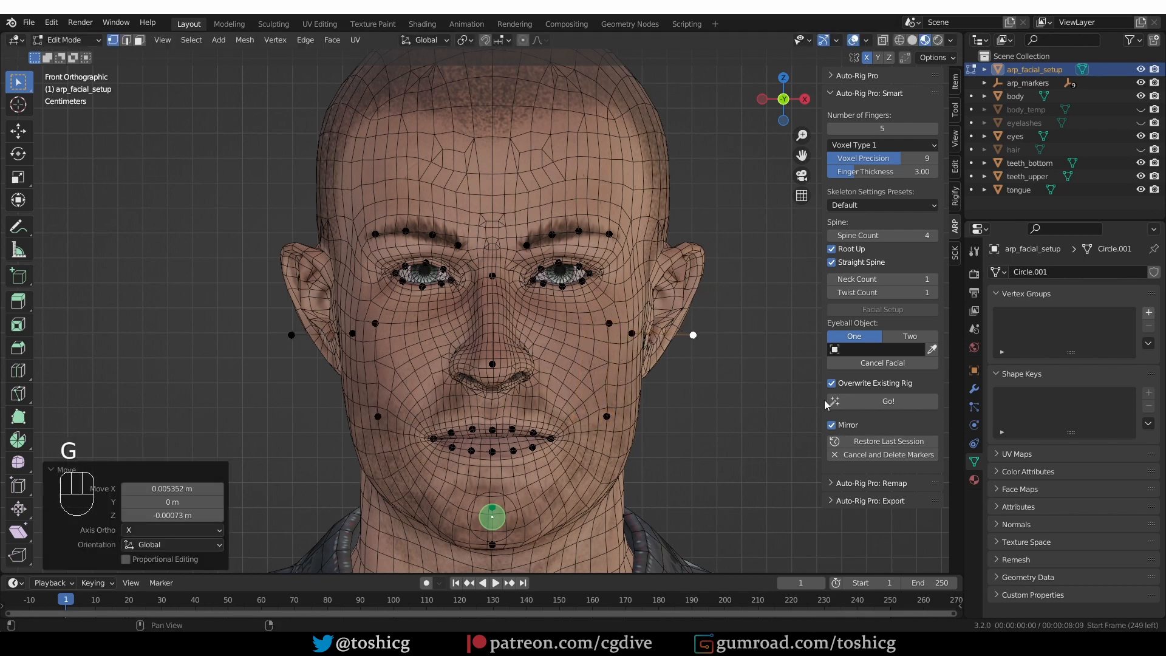
click(888, 401)
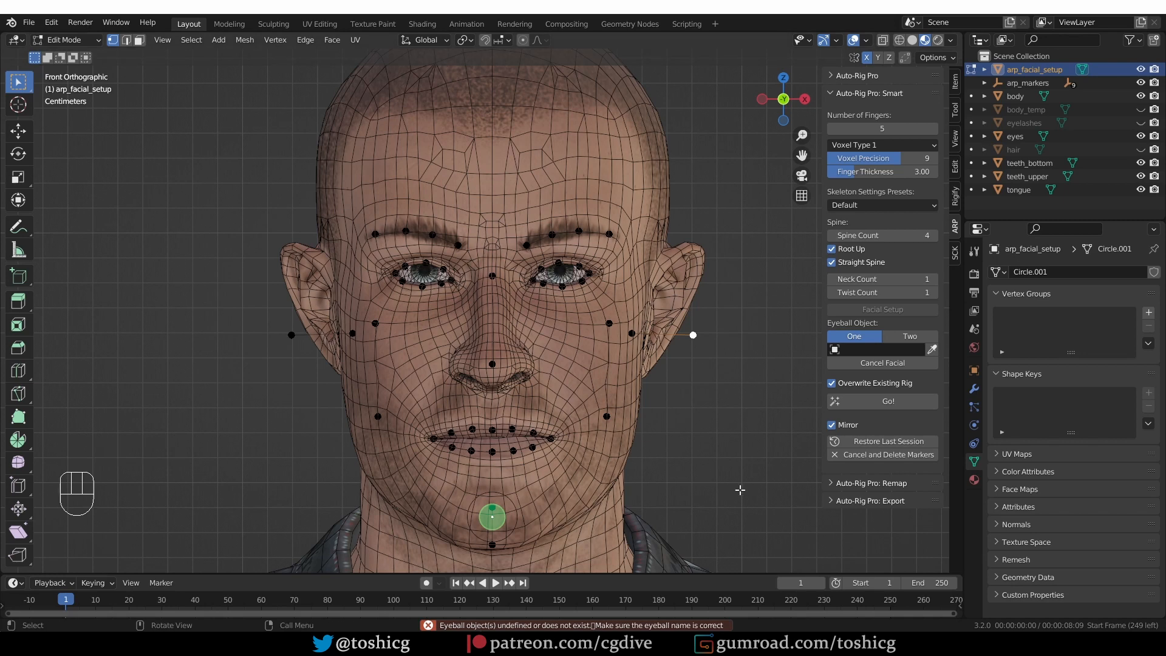
key(g)
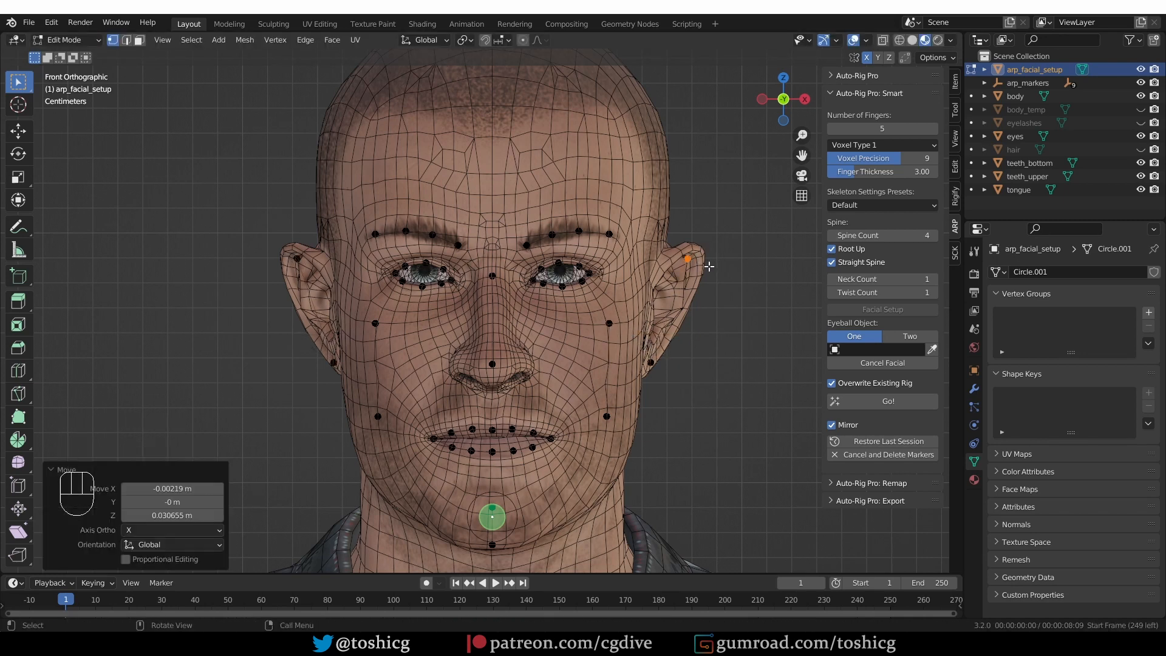
drag(686, 258, 658, 262)
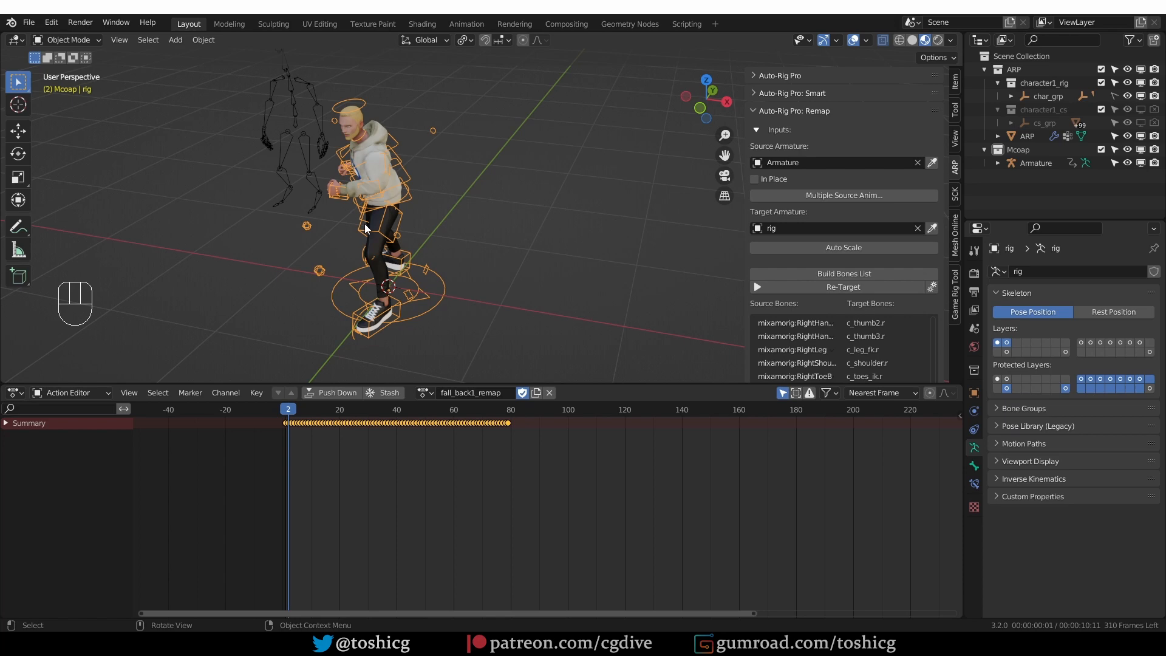
mouse_move(316, 187)
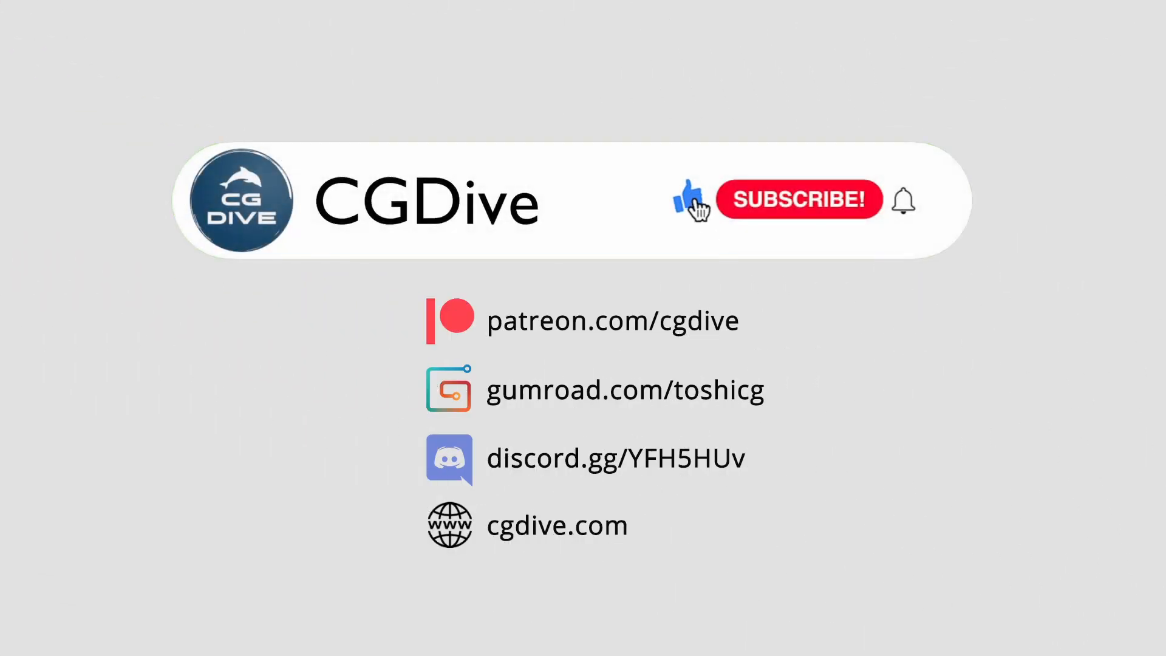
Show the rig with the fall_back1_remap mocap action, then the CGDive outro card.
click(798, 199)
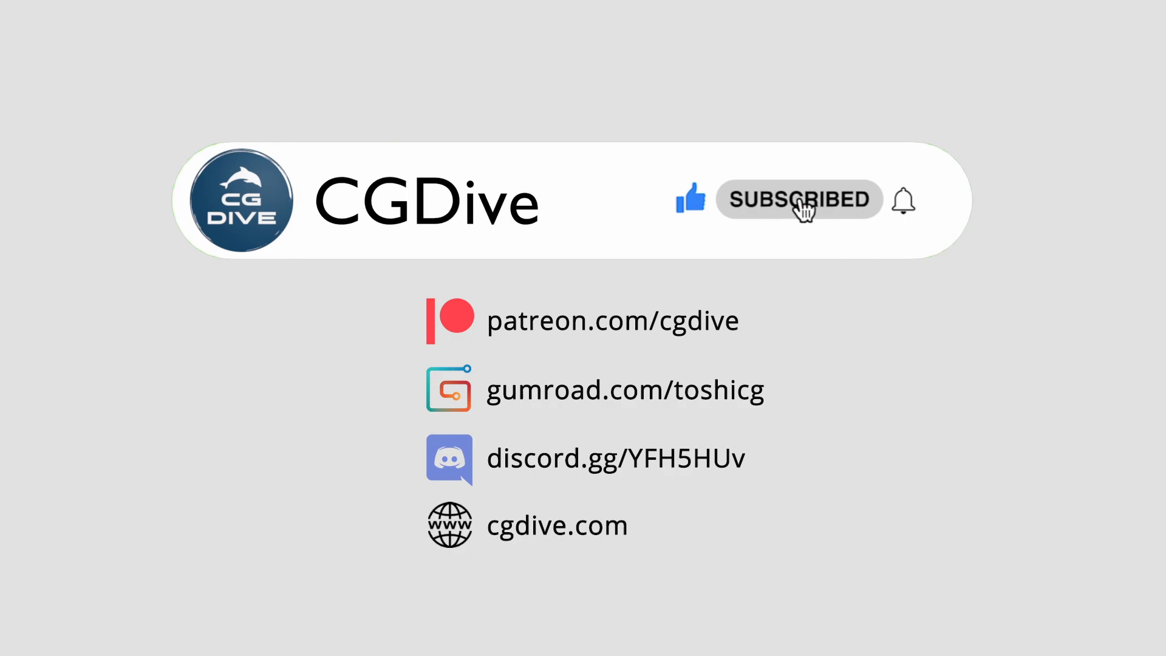